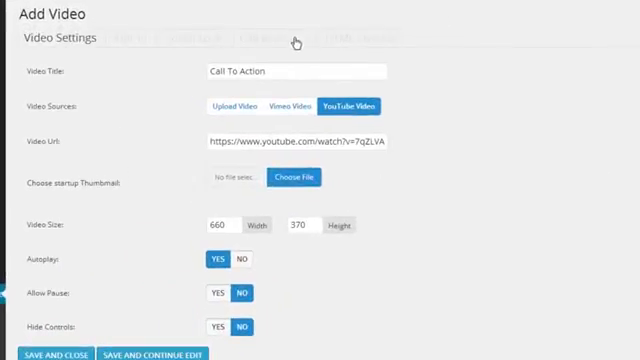
- Open the Call to Action tab and scroll through its button text, redirect and background options
{"action": "left_click", "coordinate": [254, 36]}
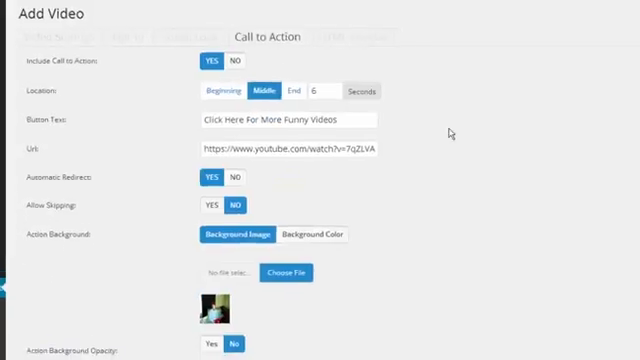
{"action": "scroll", "scroll_direction": "down", "scroll_amount": 3}
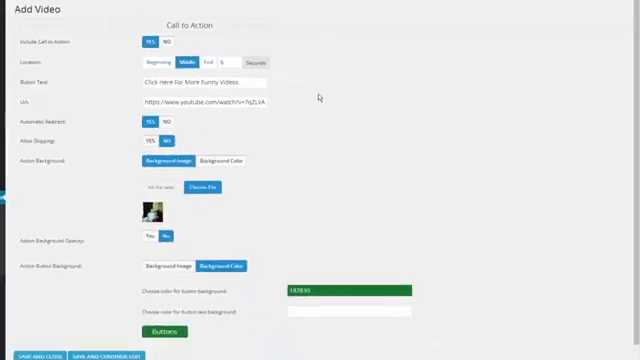
{"action": "scroll", "scroll_direction": "down", "scroll_amount": 3}
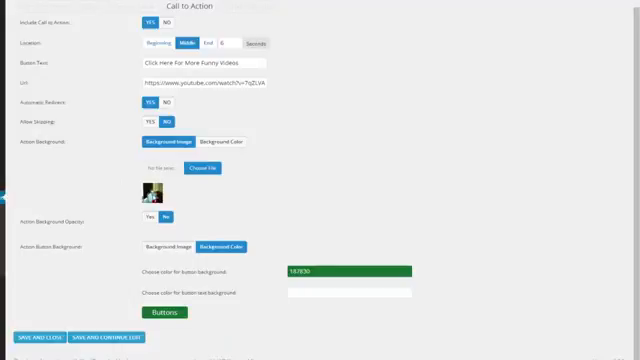
{"action": "mouse_move", "coordinate": [250, 156]}
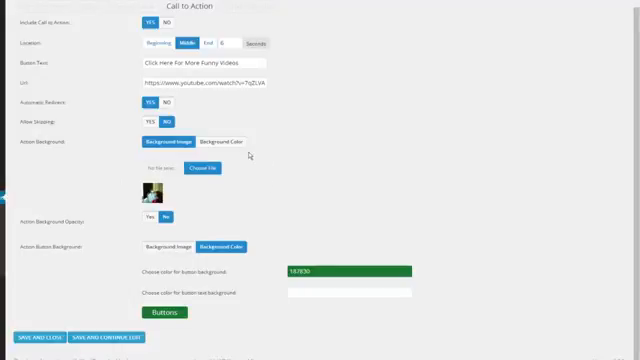
{"action": "mouse_move", "coordinate": [248, 207]}
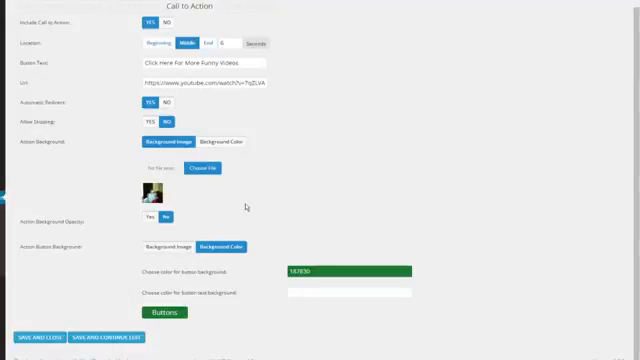